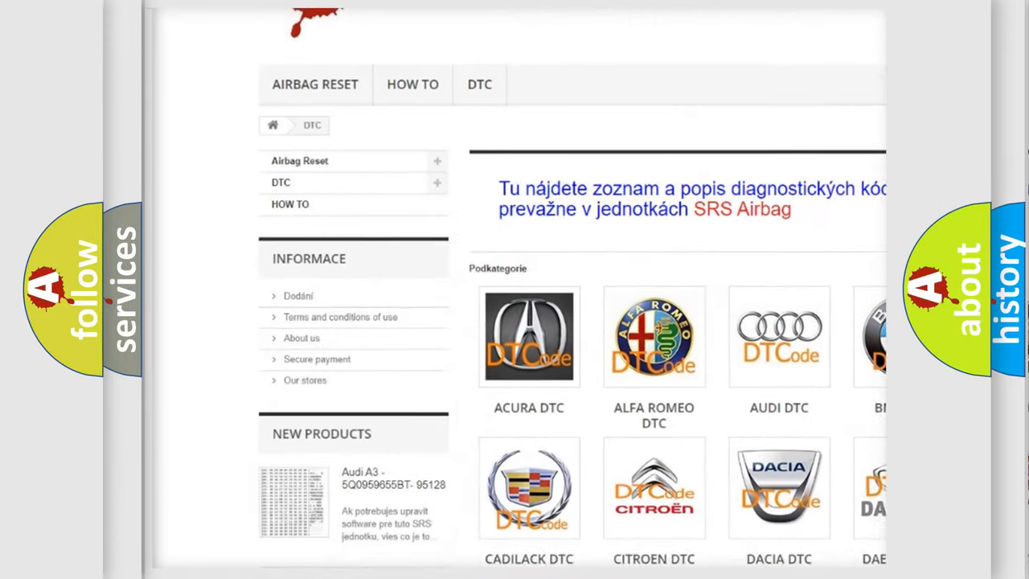
scroll("down", 3)
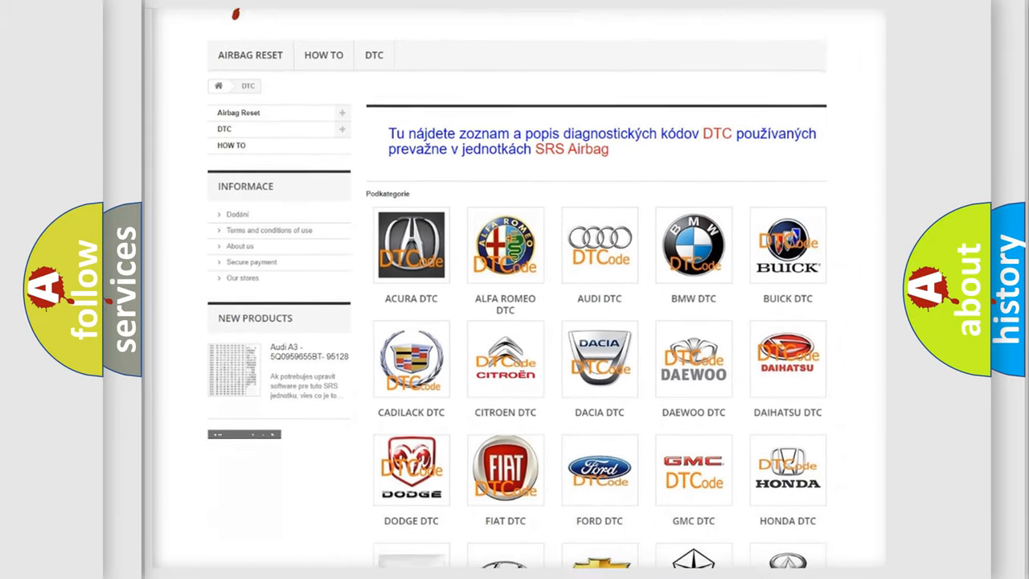
scroll("down", 3)
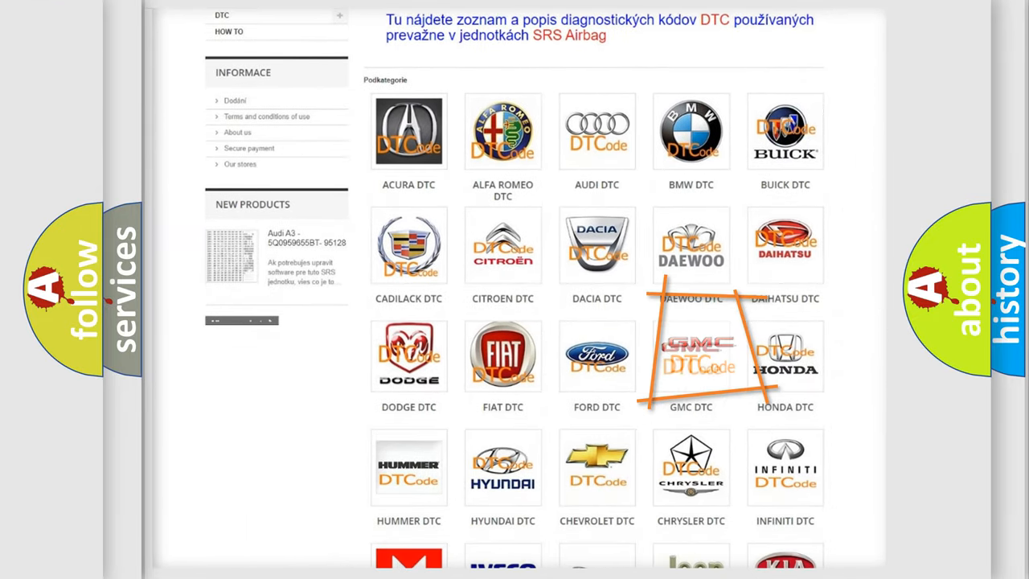